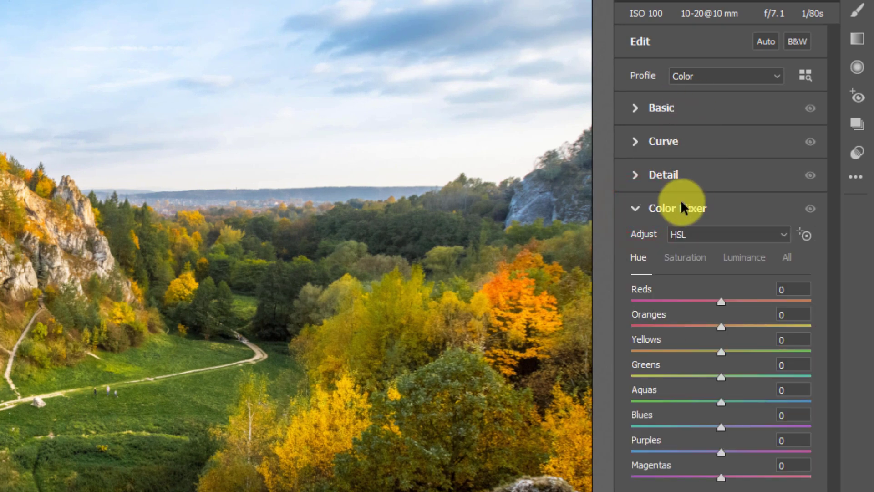
mouse_move(702, 240)
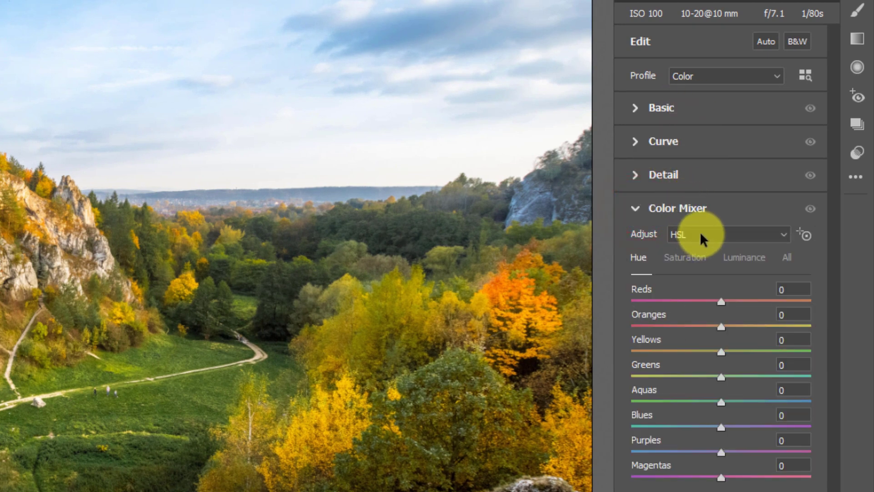
Try the Color Mixer's Color mode from the Adjust menu, then return it to HSL
click(726, 234)
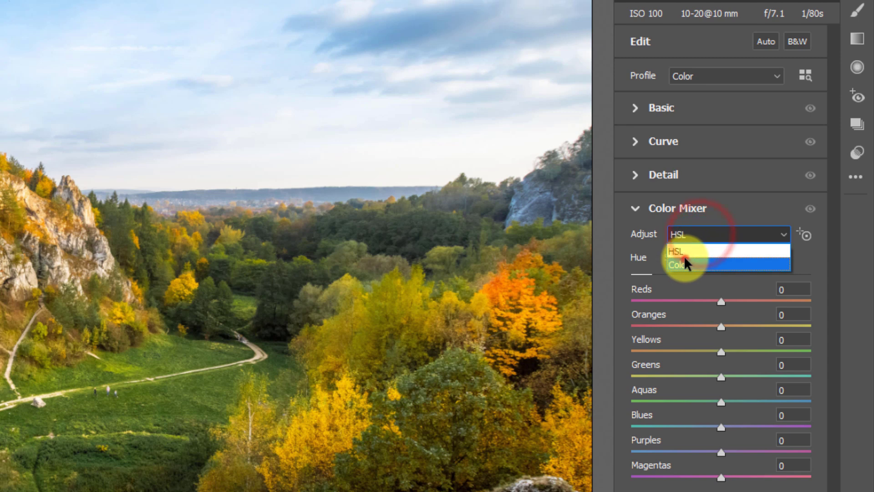
click(676, 265)
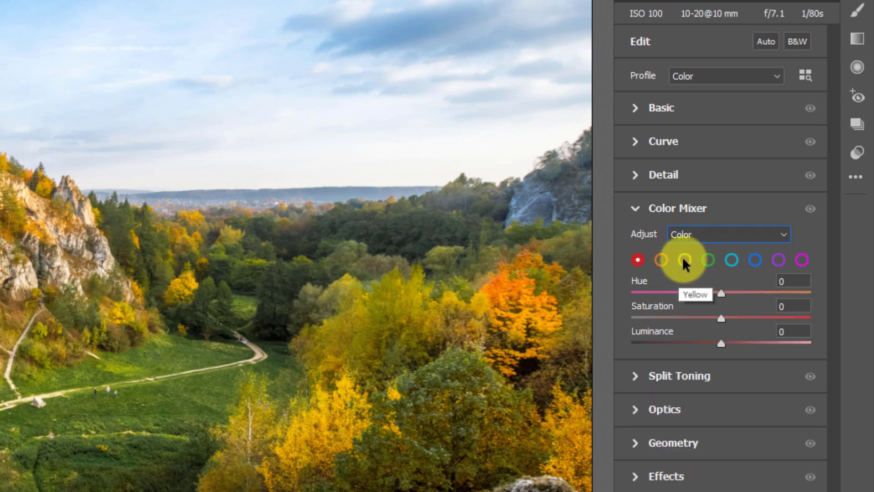
click(727, 234)
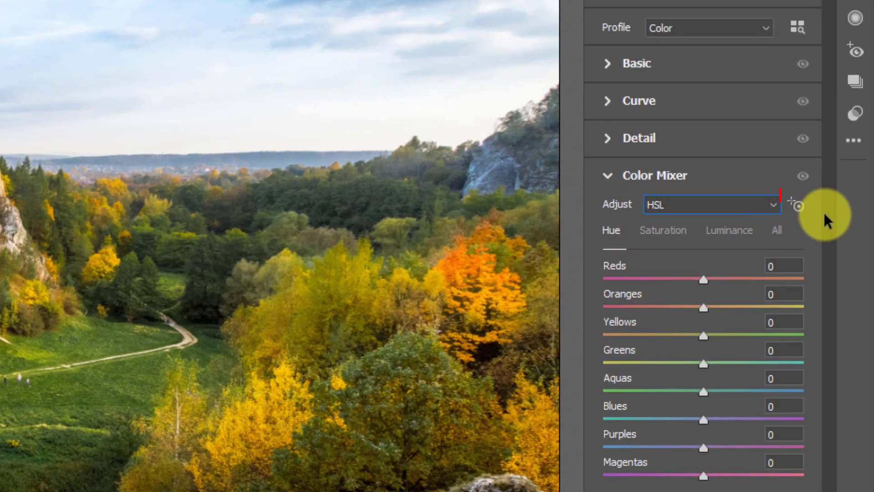
mouse_move(796, 205)
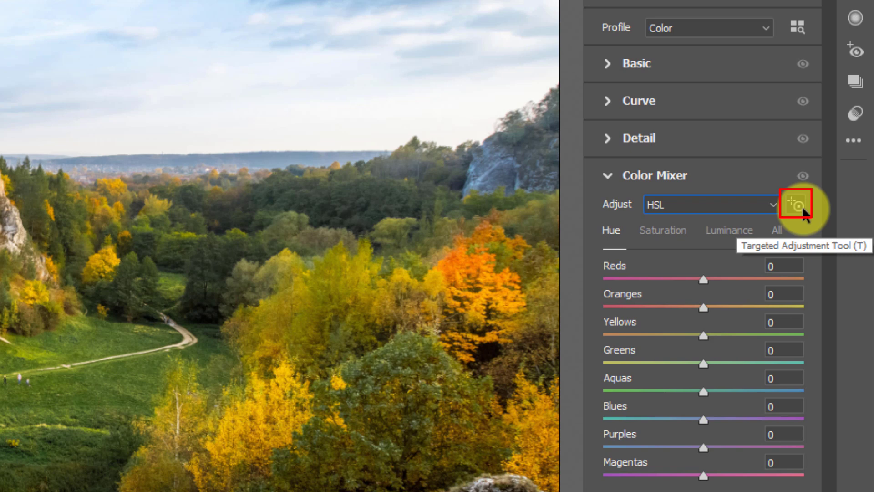
mouse_move(804, 217)
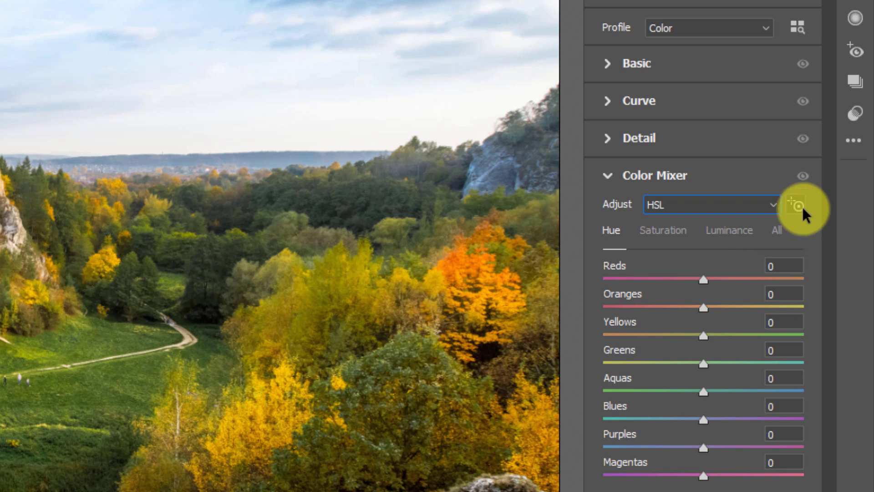
mouse_move(806, 218)
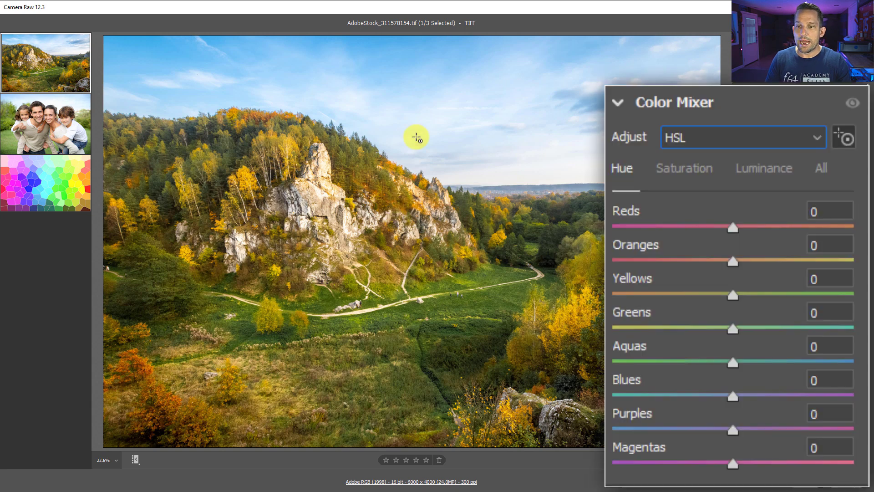
mouse_move(403, 63)
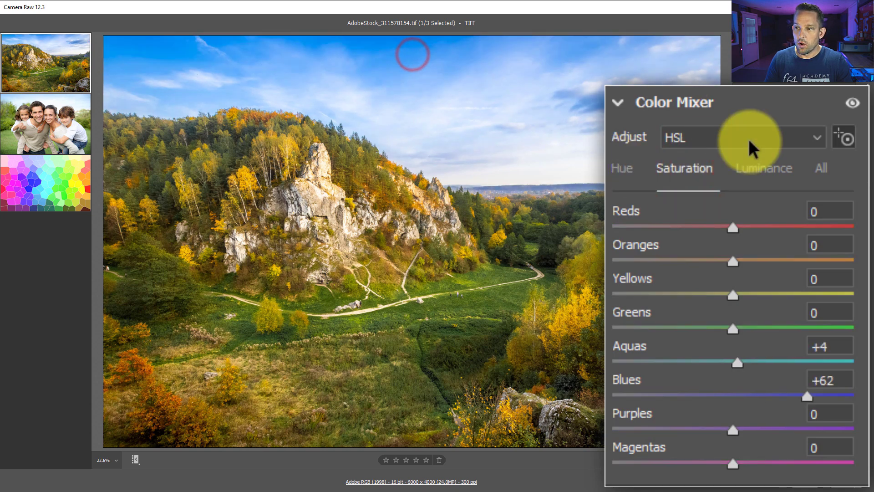
Check the Luminance values after deepening the sky, then load the family portrait photo
click(764, 167)
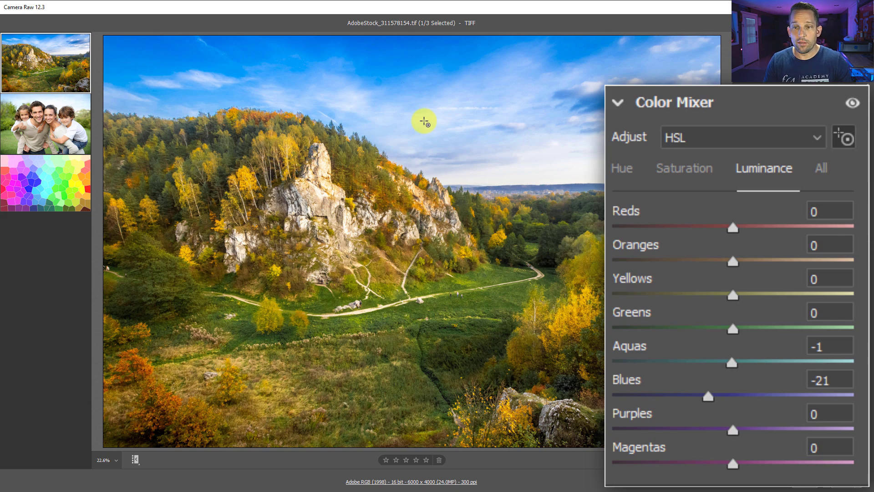
mouse_move(307, 134)
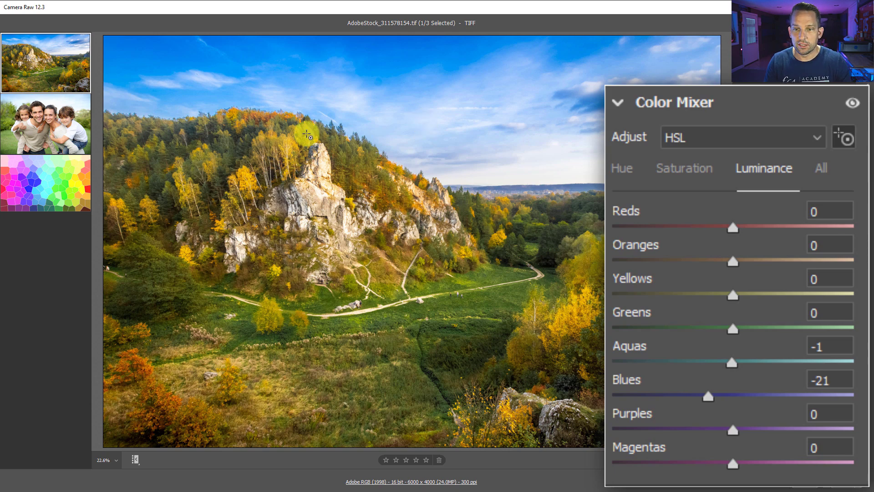
mouse_move(337, 154)
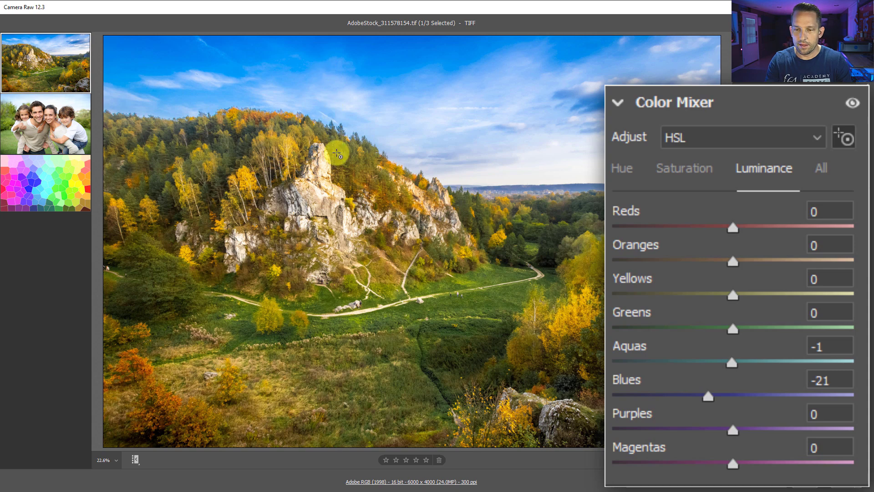
mouse_move(306, 164)
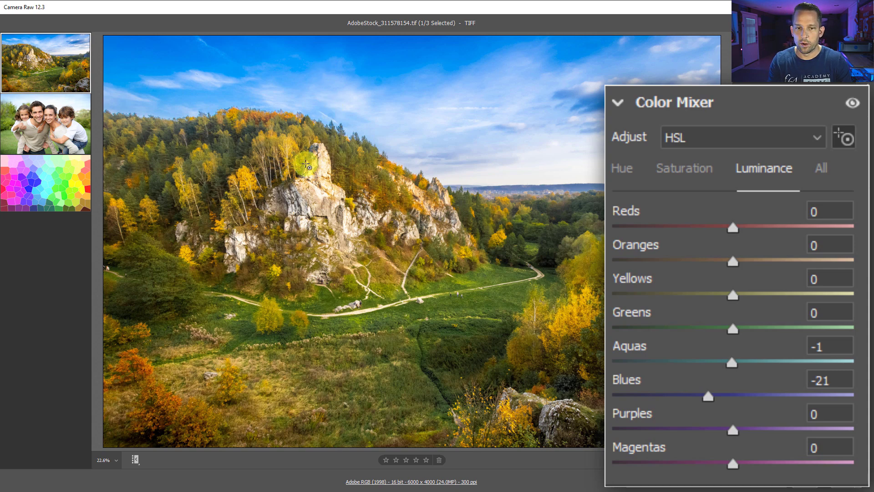
click(46, 123)
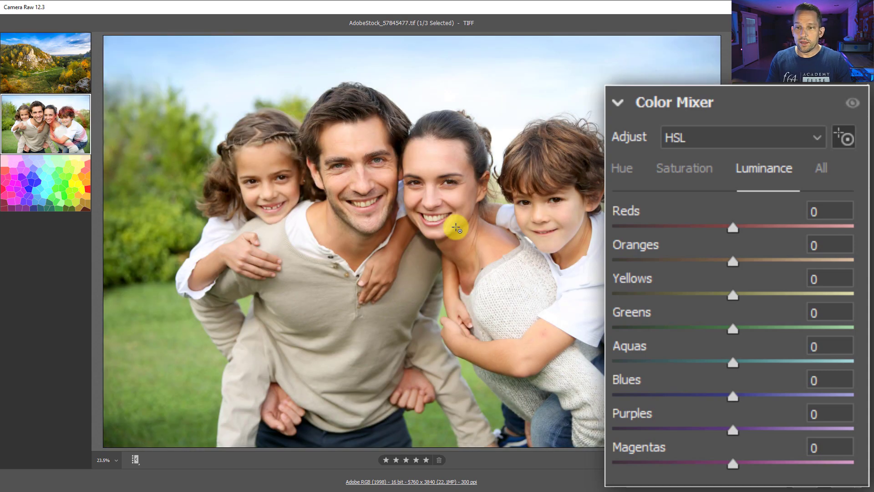
mouse_move(499, 237)
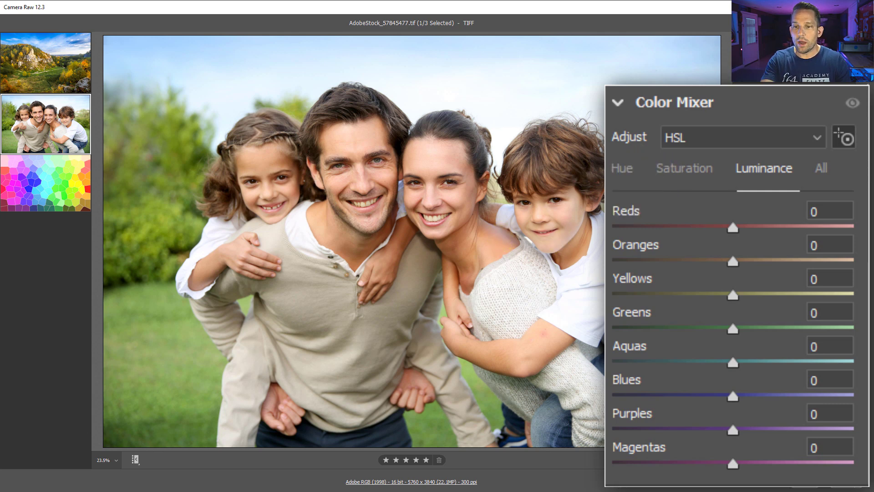
mouse_move(672, 178)
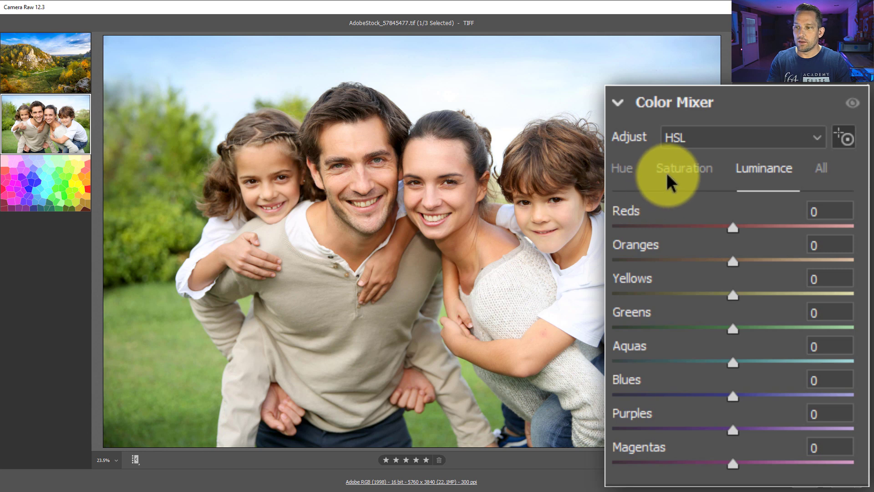
Show Saturation values for the portrait's skin tones, then pick the stained-glass image
click(684, 167)
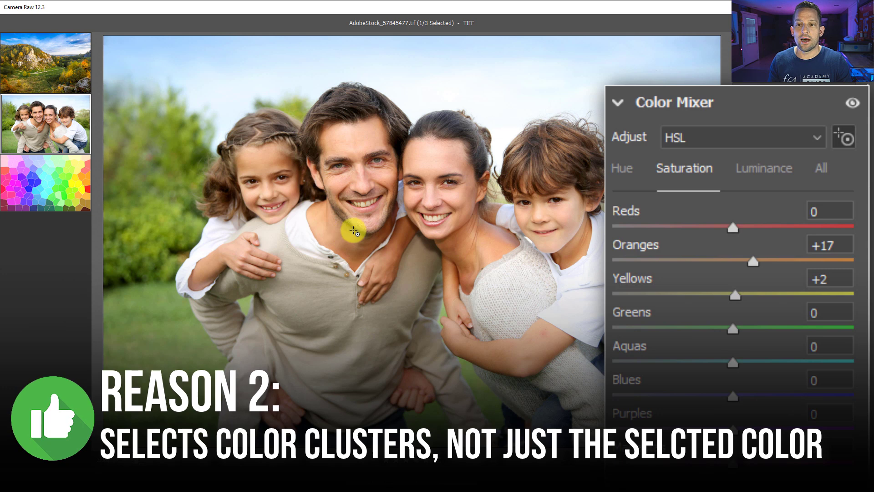
mouse_move(462, 234)
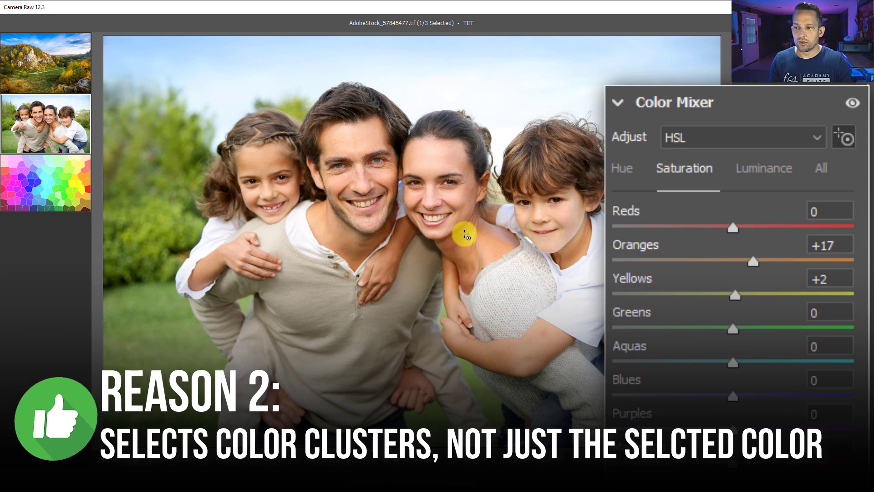
mouse_move(716, 304)
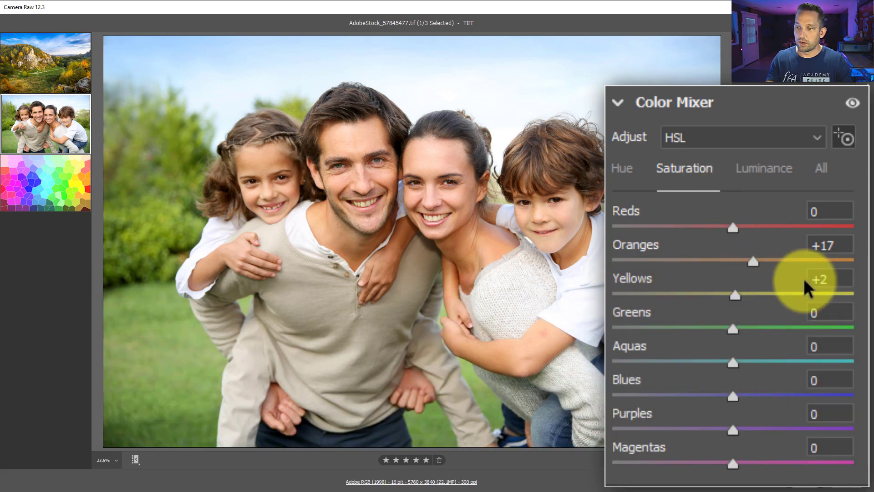
mouse_move(736, 318)
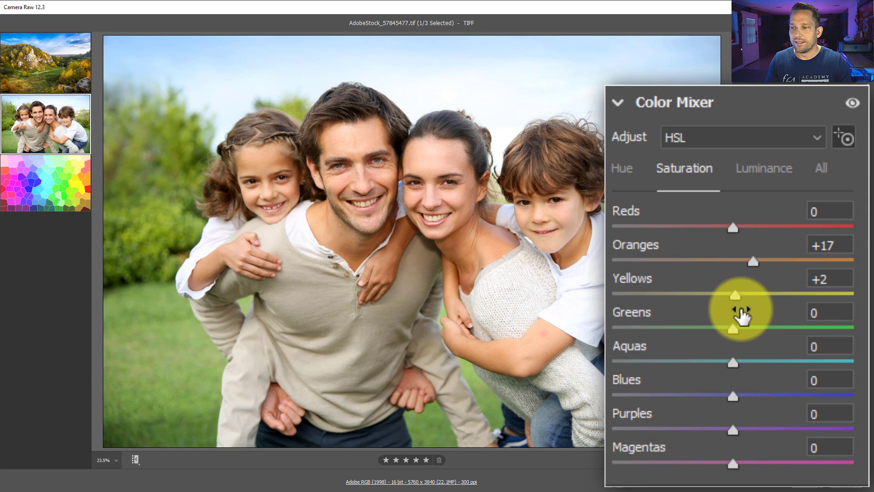
click(46, 183)
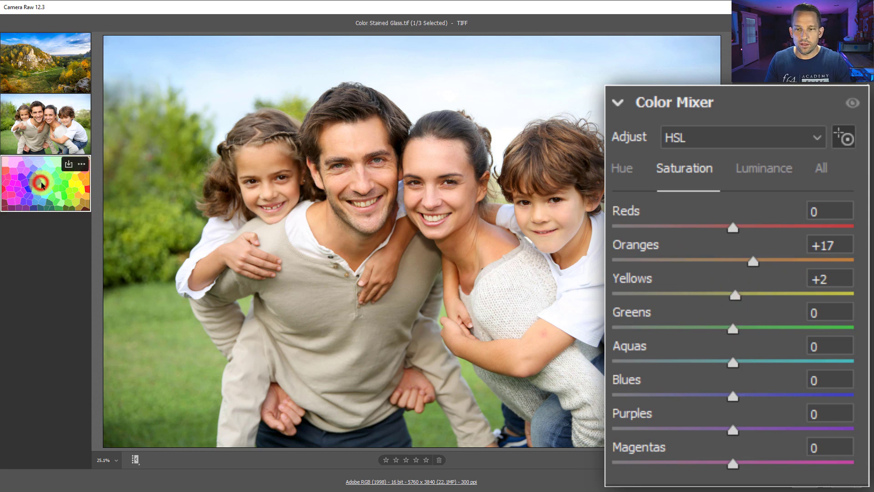
Display the stained-glass image and view its Luminance mix, all at zero
click(45, 183)
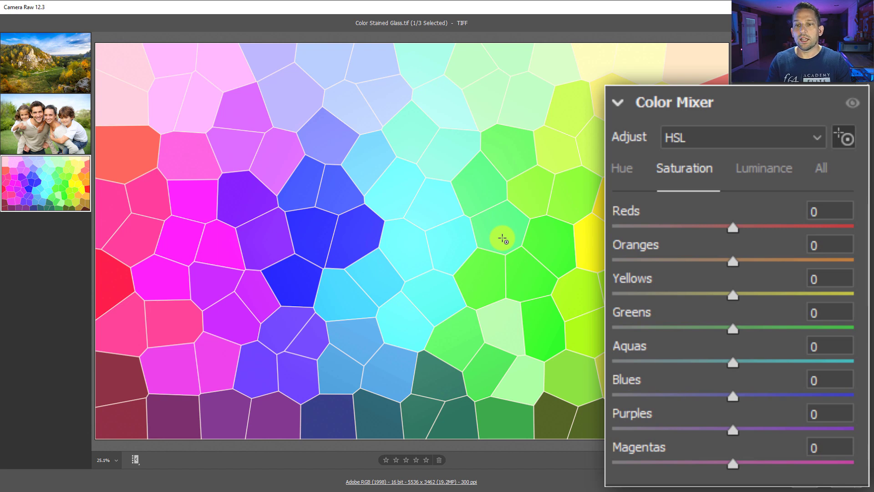
mouse_move(783, 187)
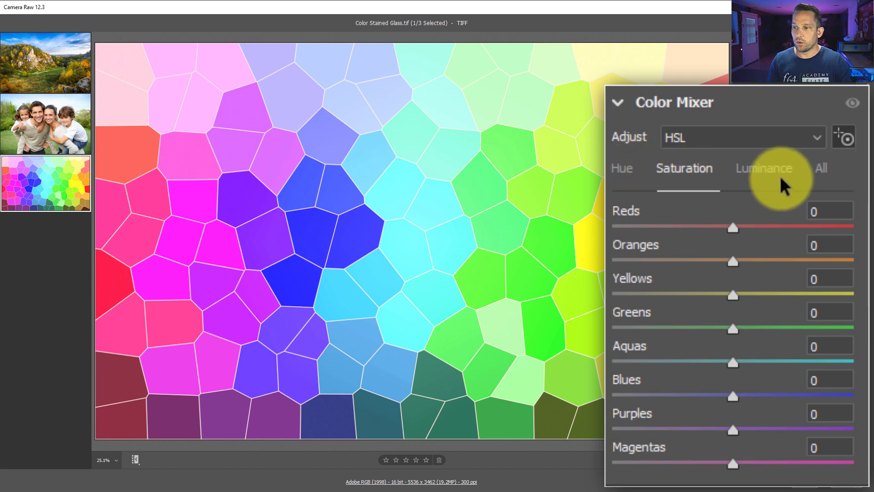
click(764, 168)
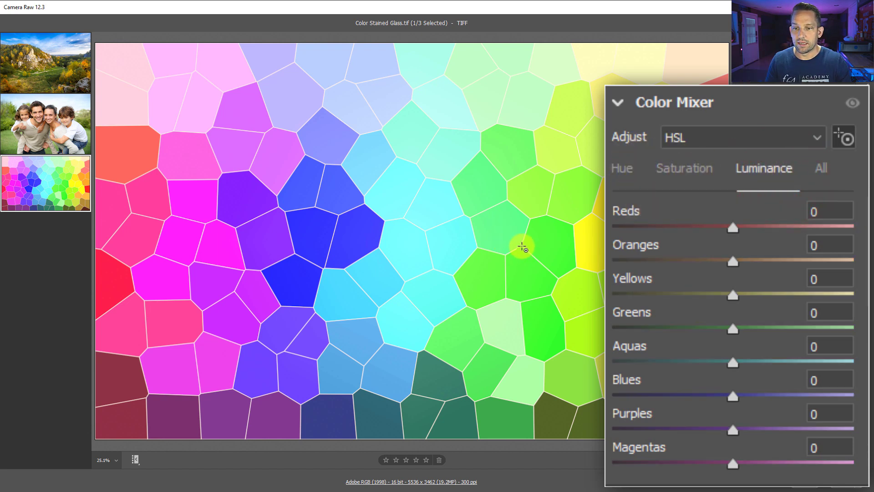
mouse_move(320, 232)
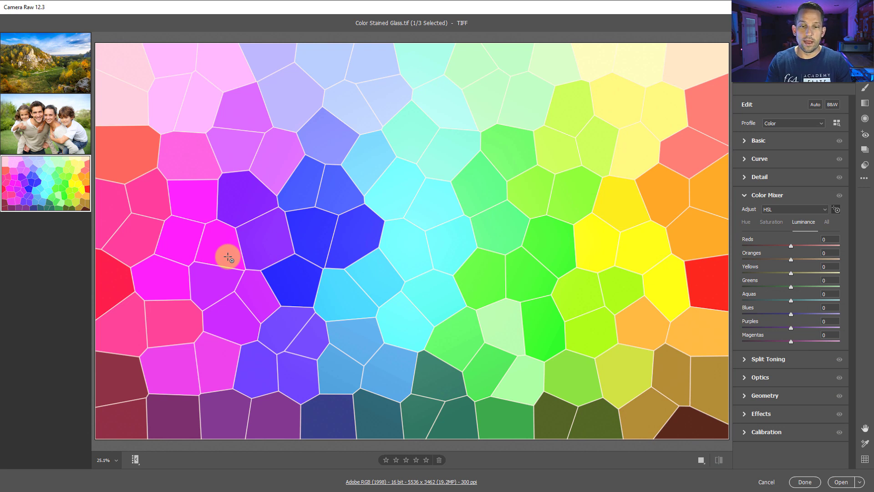
mouse_move(506, 245)
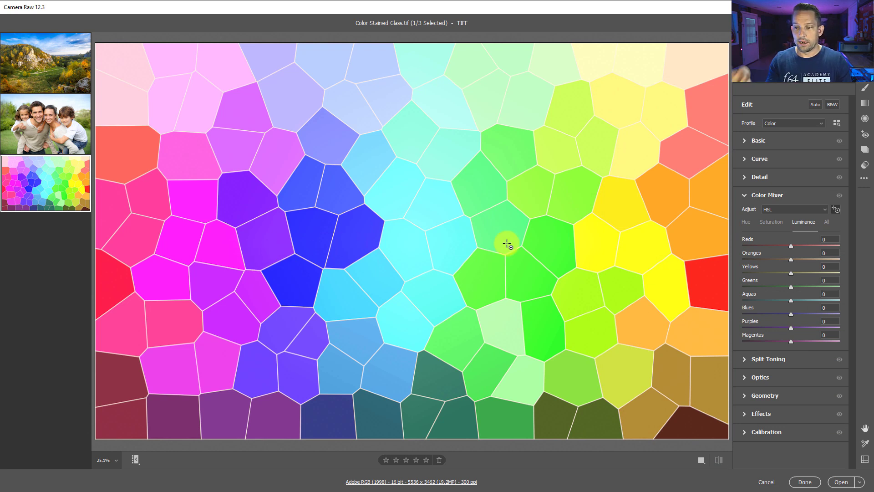
mouse_move(710, 290)
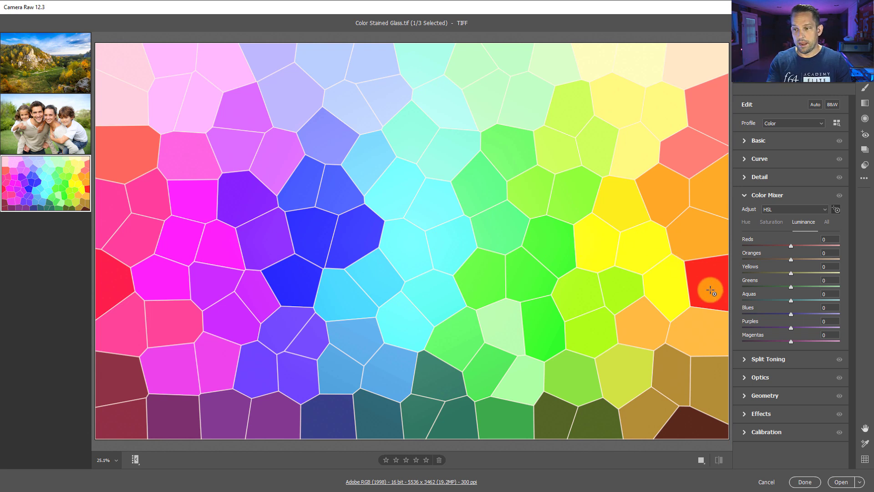
mouse_move(579, 215)
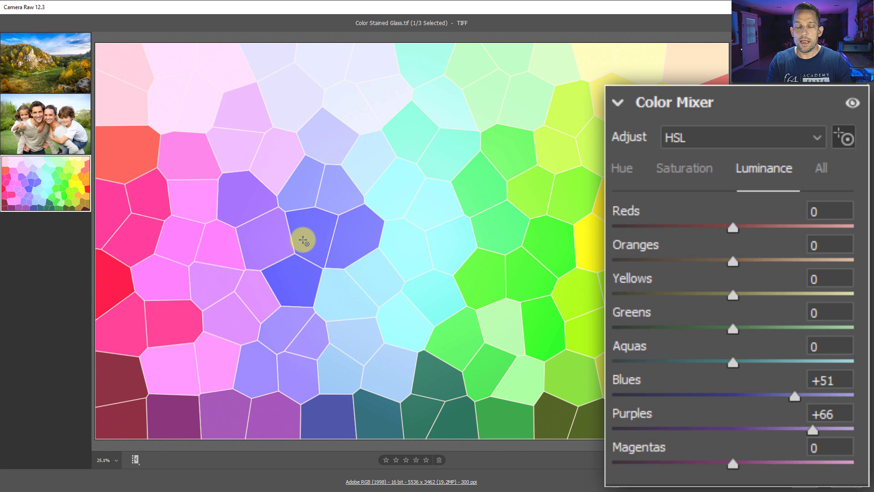
mouse_move(305, 231)
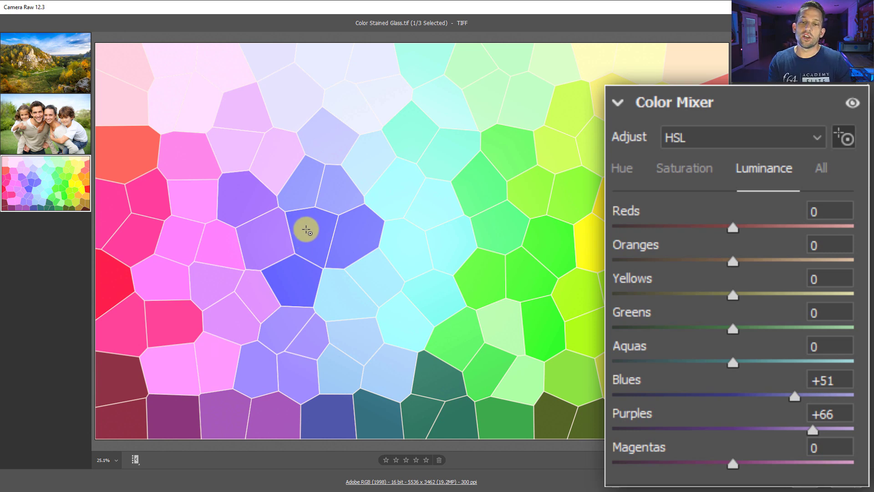
mouse_move(306, 260)
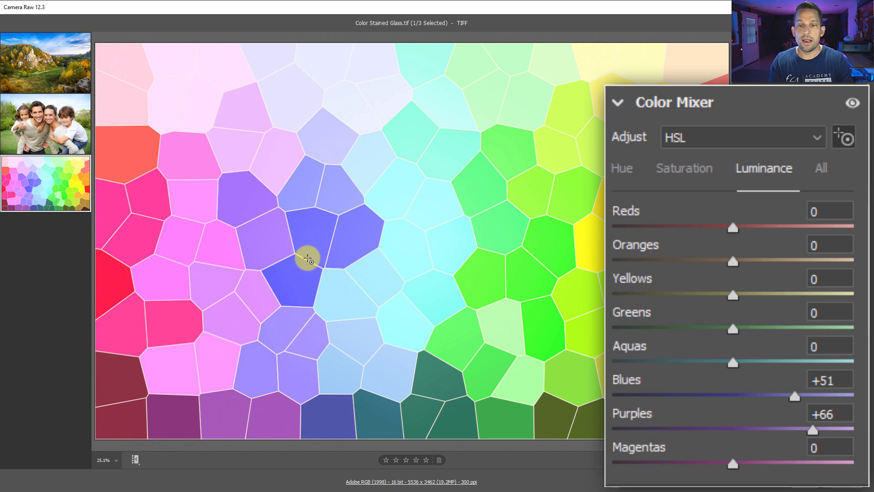
mouse_move(396, 252)
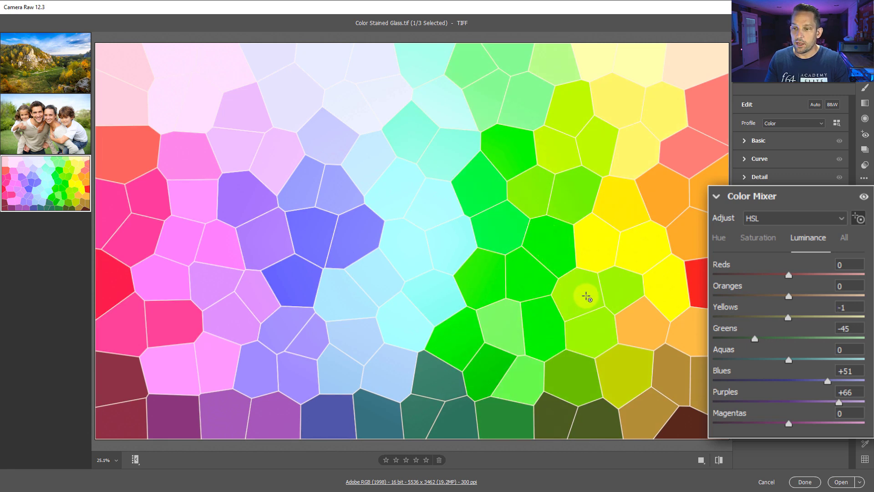
mouse_move(585, 289)
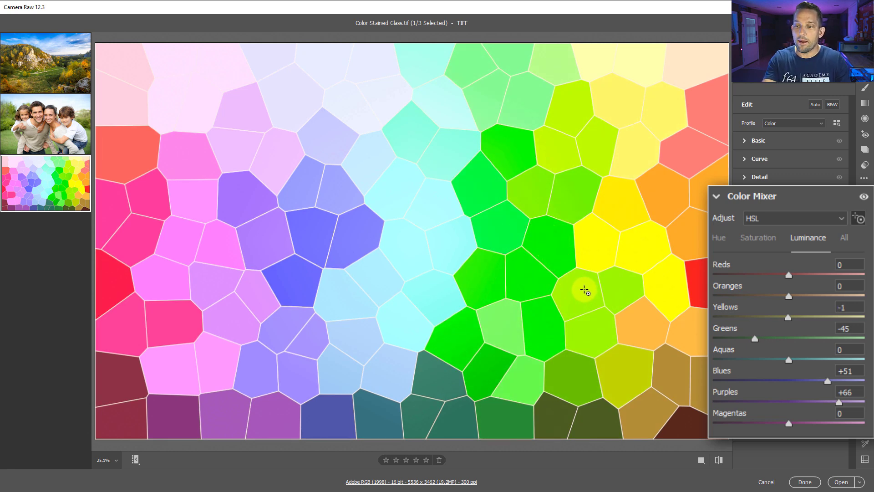
mouse_move(619, 286)
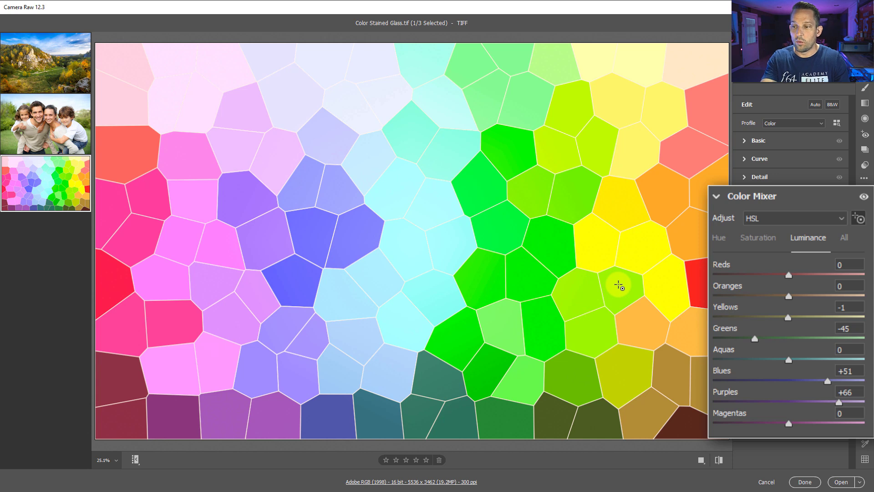
mouse_move(768, 312)
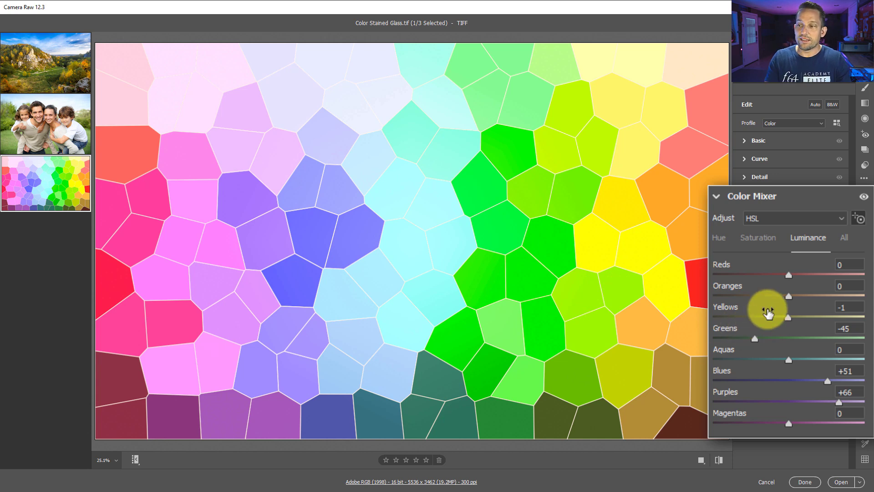
mouse_move(757, 339)
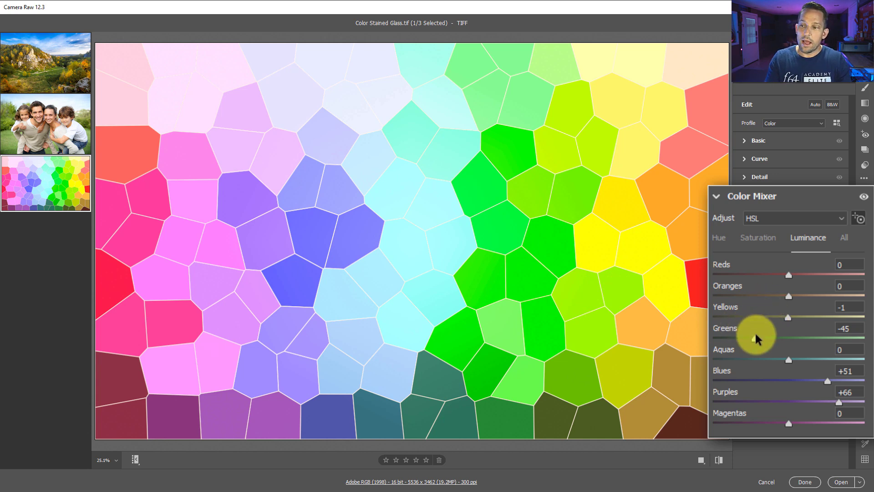
mouse_move(751, 339)
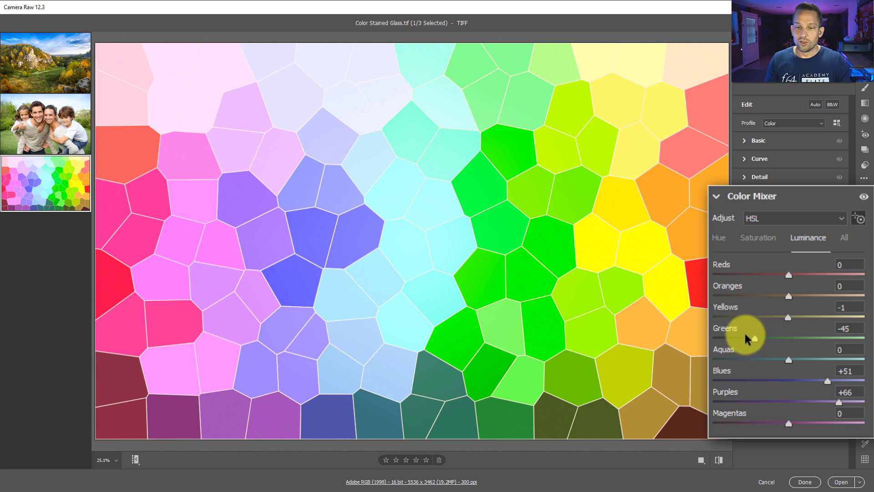
mouse_move(596, 239)
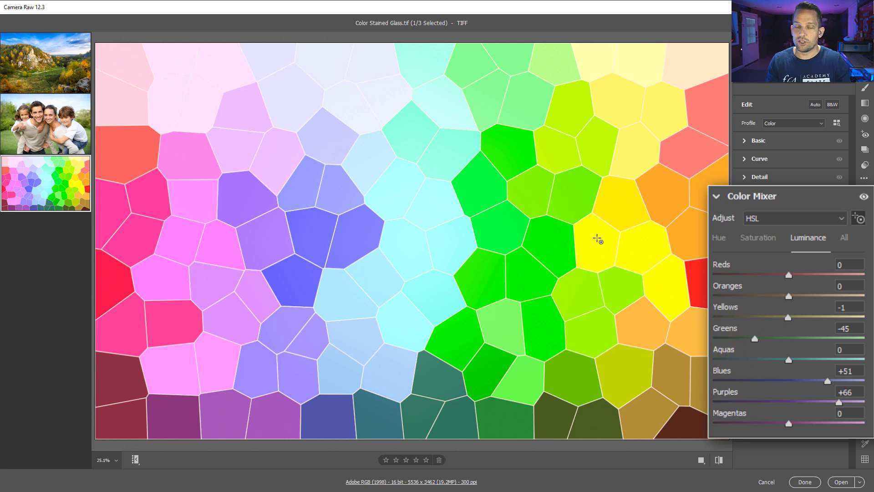
mouse_move(270, 168)
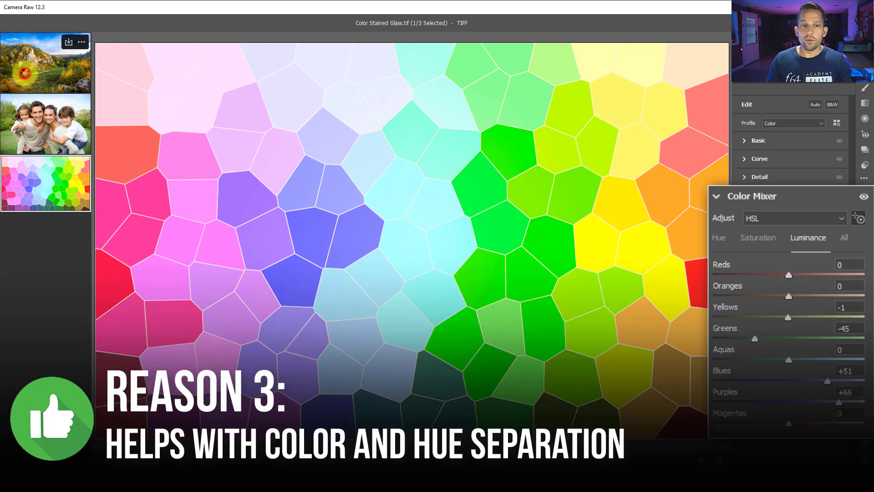
Load the autumn landscape photo for editing again
click(46, 61)
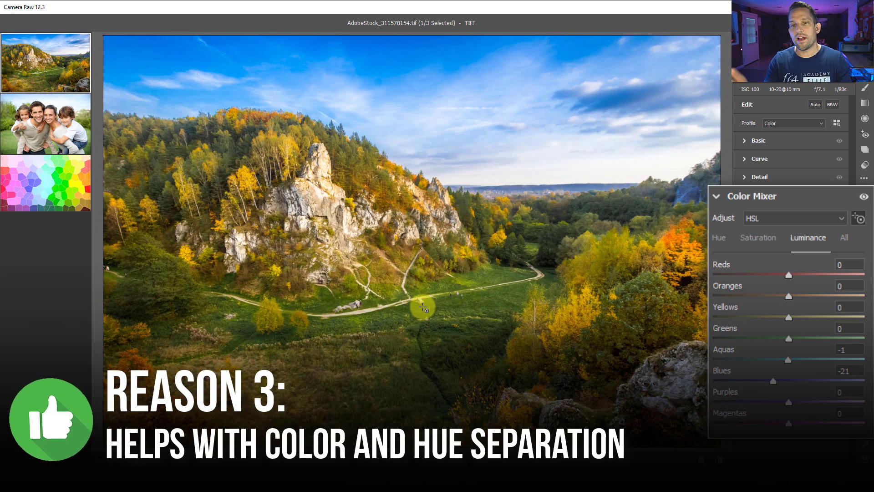
mouse_move(742, 249)
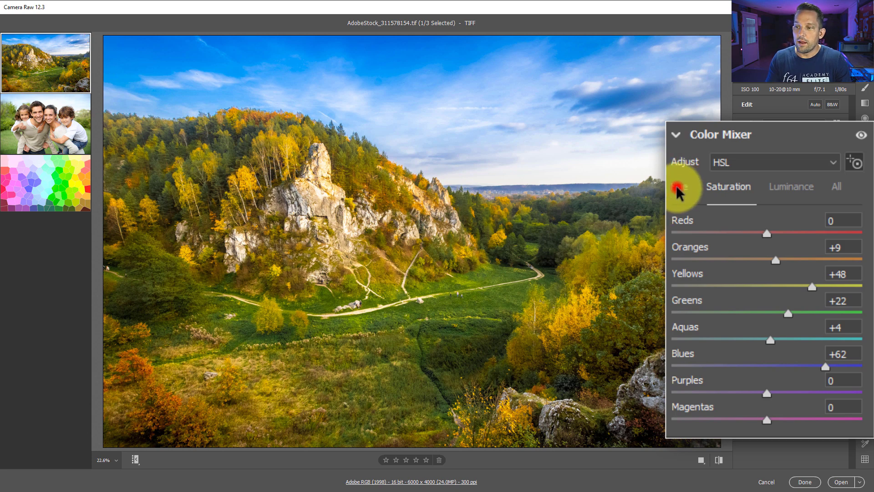
Switch the Color Mixer to Hue to shift grass and foliage colours
click(680, 187)
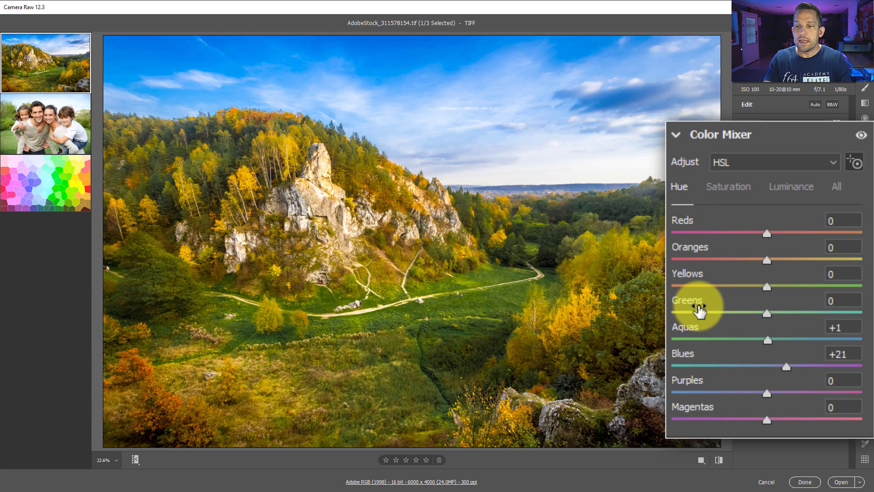
mouse_move(505, 303)
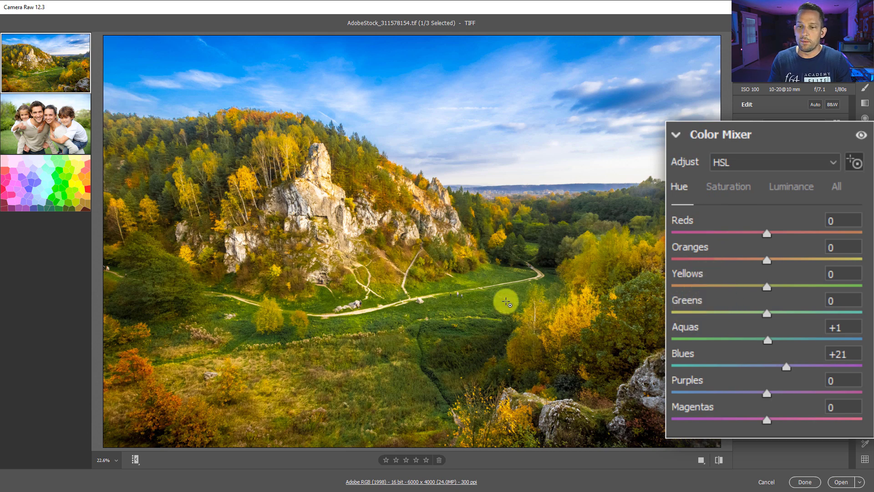
mouse_move(470, 310)
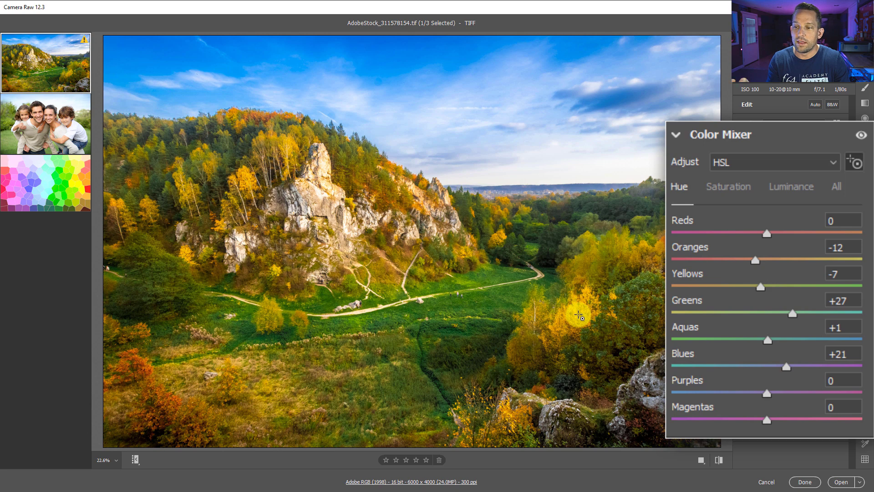
mouse_move(587, 312)
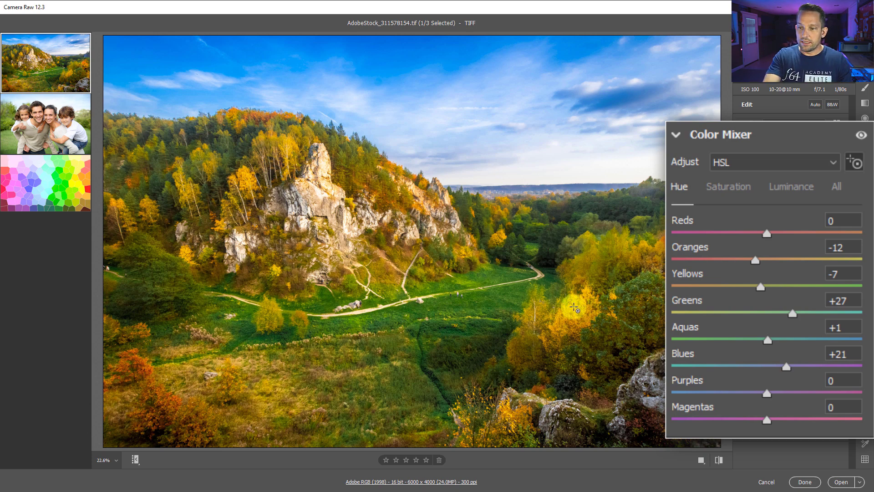
mouse_move(456, 314)
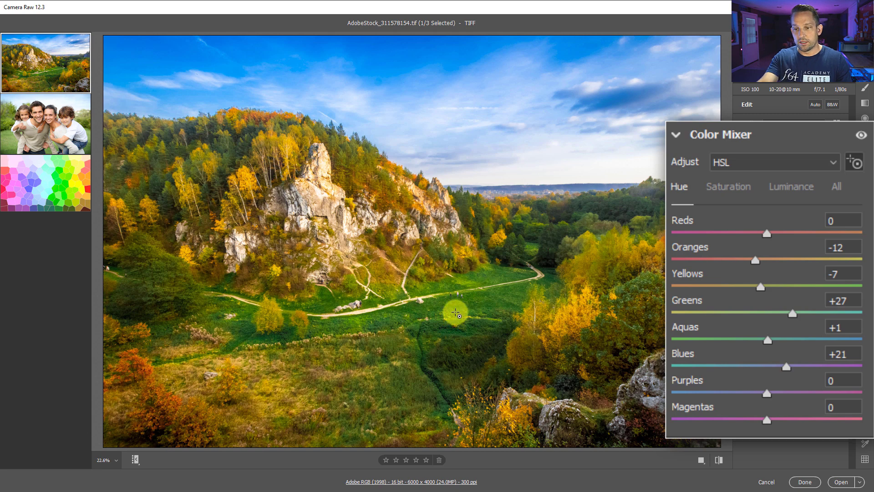
mouse_move(587, 320)
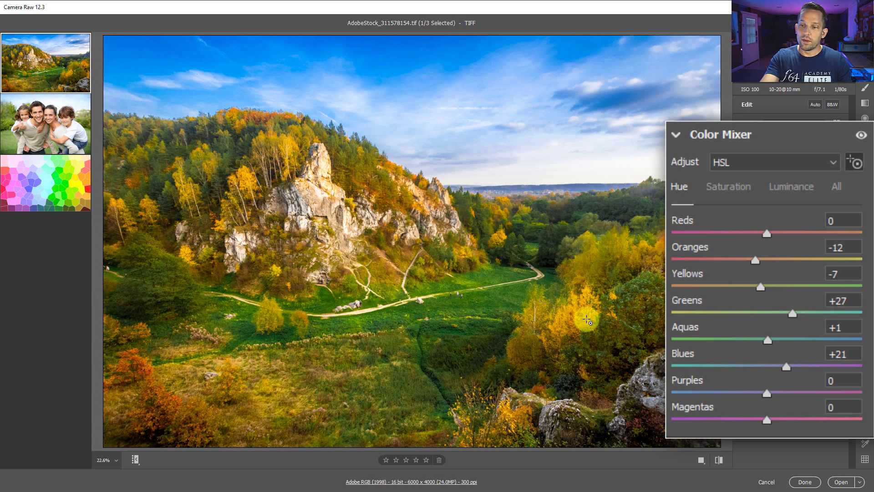
mouse_move(582, 324)
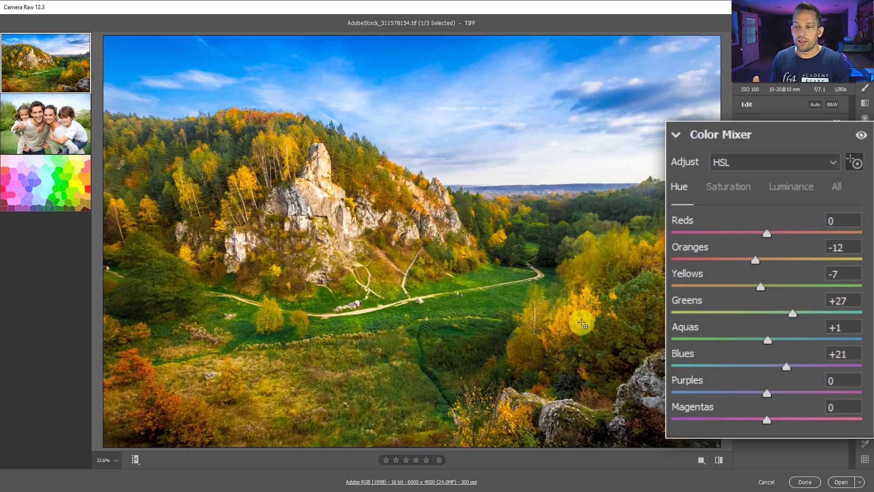
mouse_move(694, 215)
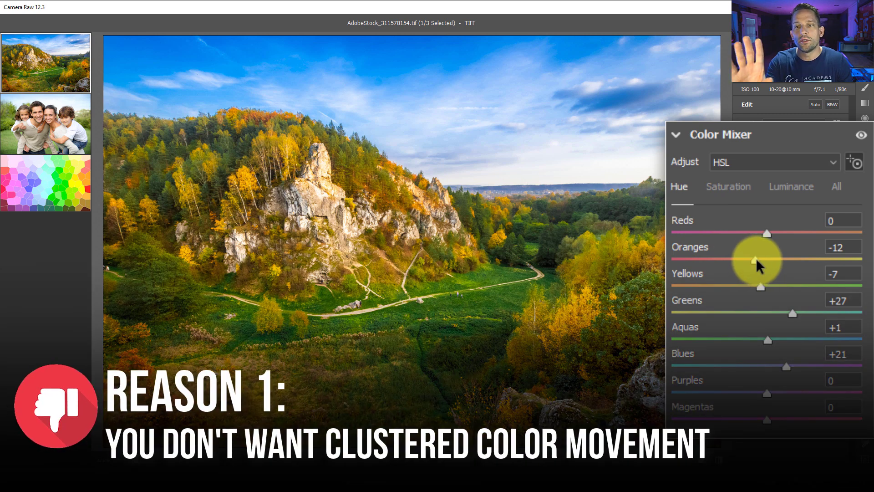
mouse_move(759, 272)
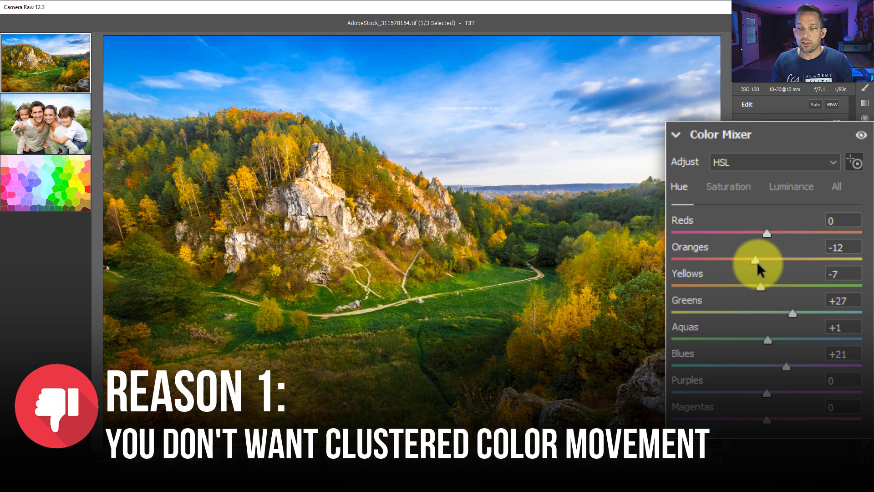
mouse_move(759, 292)
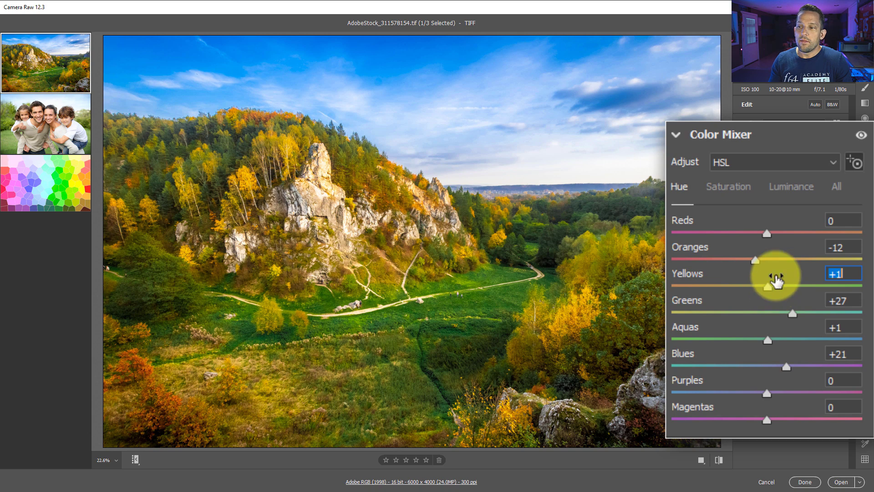
mouse_move(853, 164)
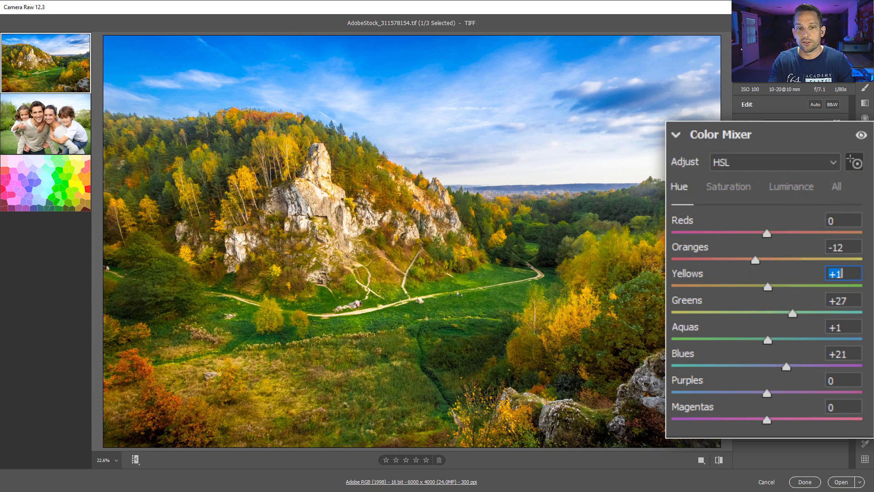
Switch to the stained-glass colour test image
click(46, 182)
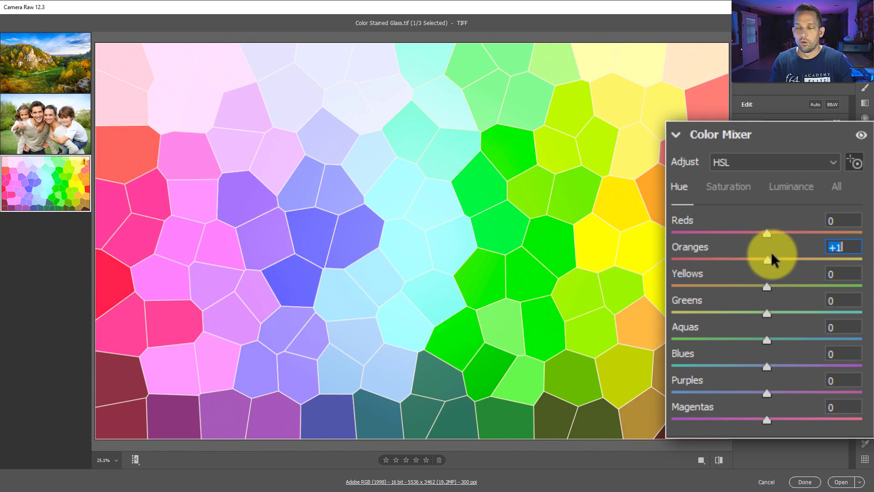
mouse_move(675, 220)
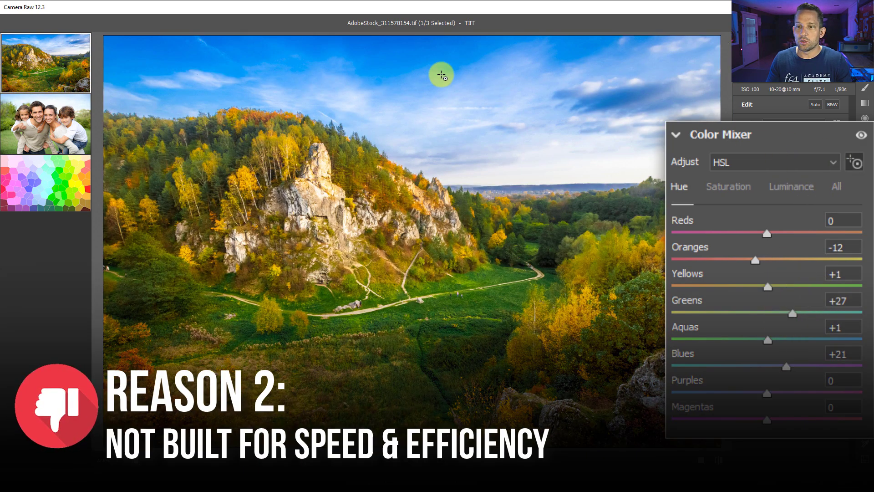
mouse_move(409, 157)
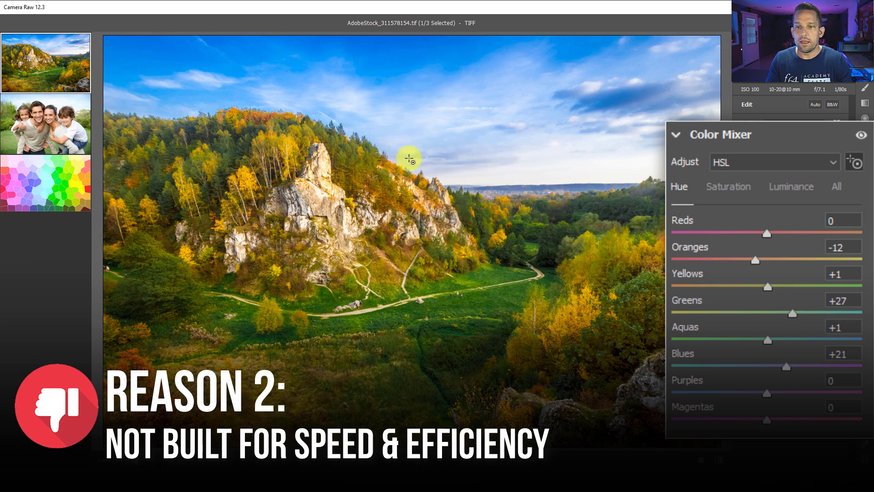
mouse_move(397, 79)
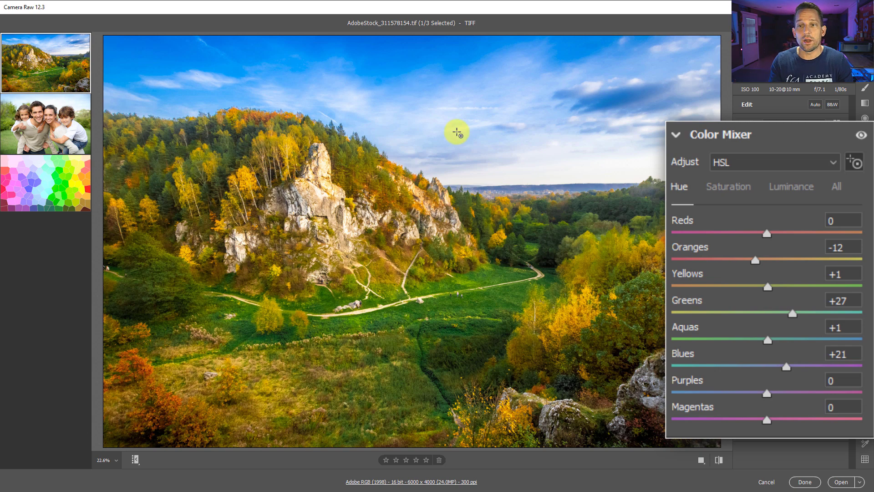
mouse_move(468, 123)
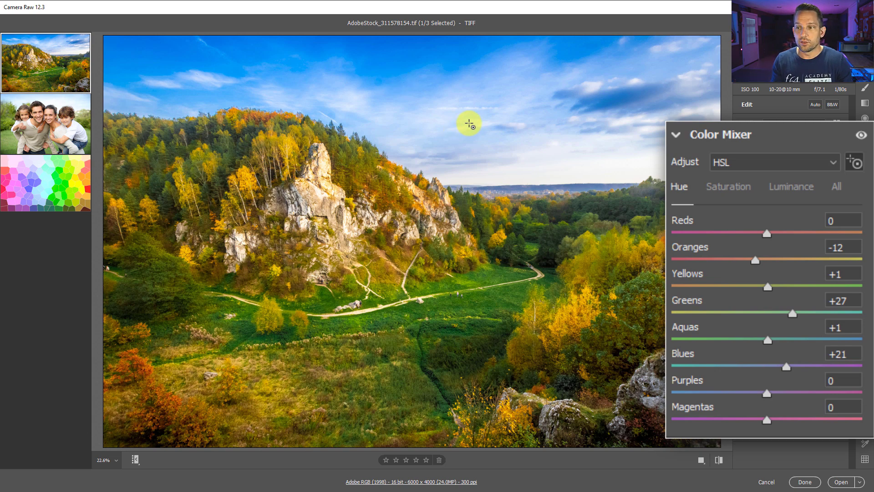
mouse_move(753, 175)
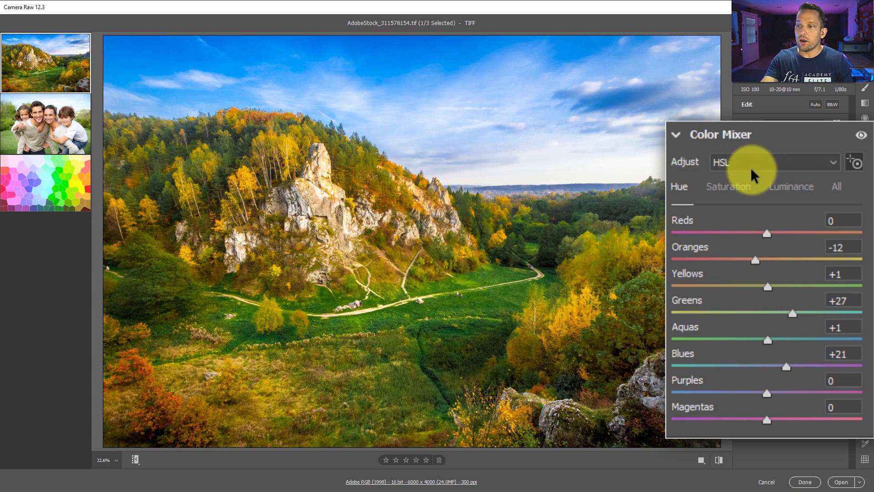
List the Color Mixer's HSL and Color adjustment modes
click(775, 162)
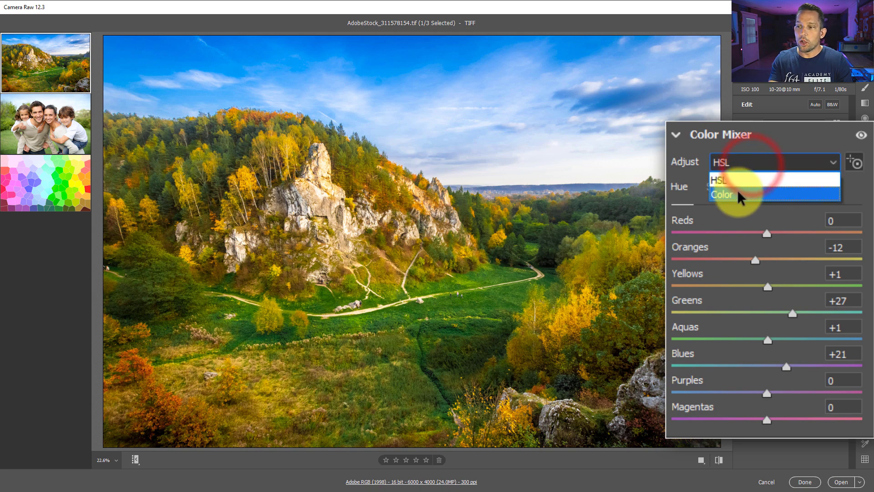
Set the Color Mixer to Color mode, showing the yellow swatch's Hue, Saturation and Luminance
click(721, 195)
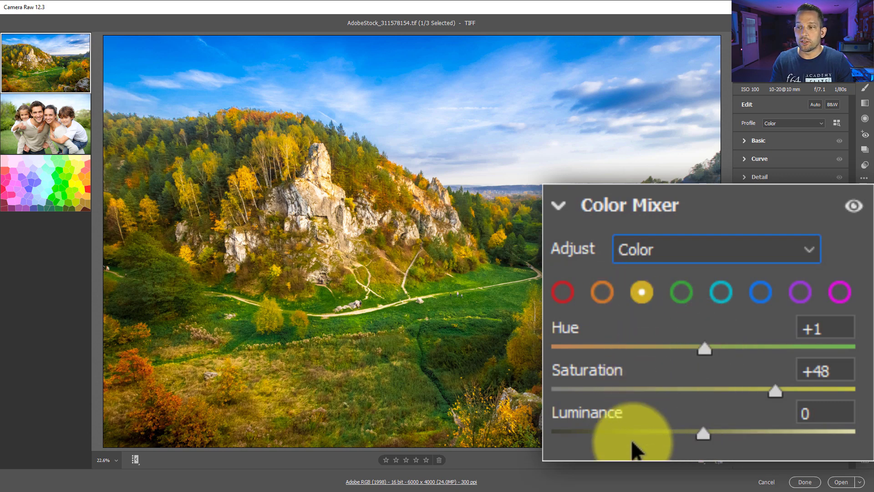
mouse_move(599, 344)
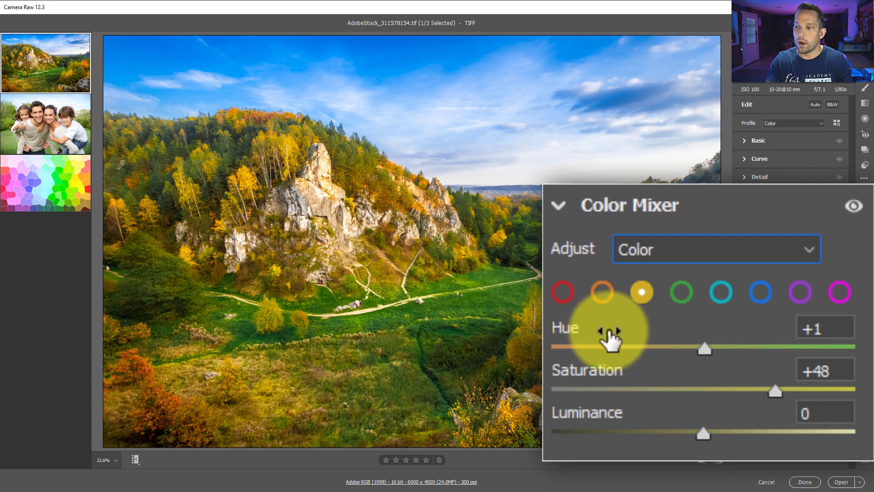
mouse_move(644, 410)
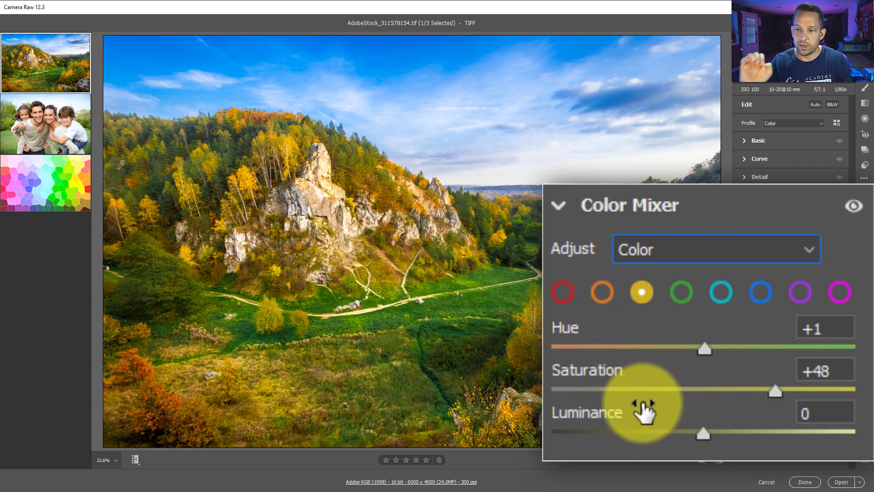